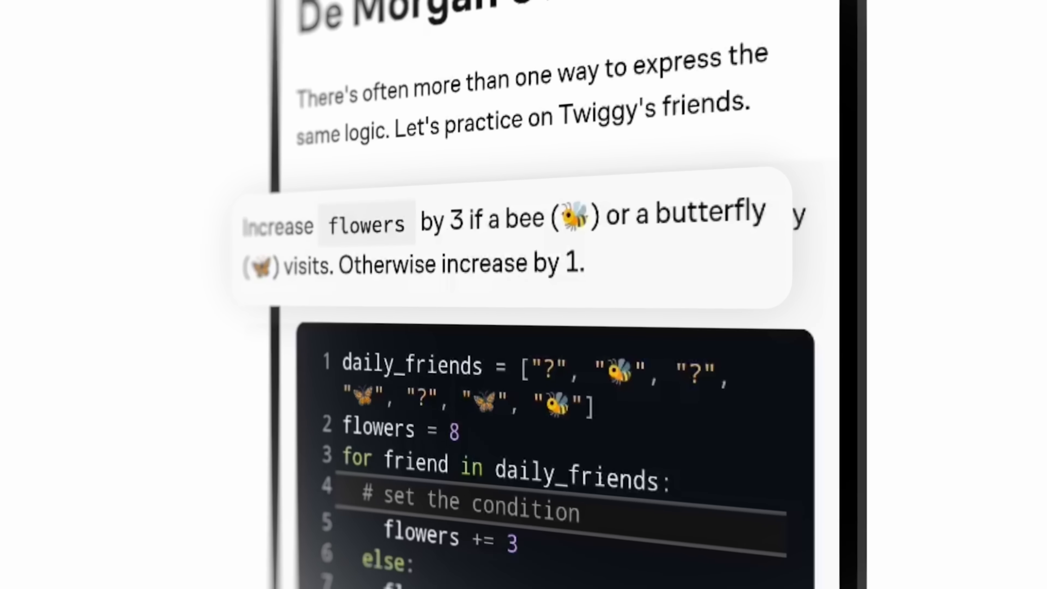
Begin a 'sudo apt install' command at the foot prompt.
scroll(down, 3)
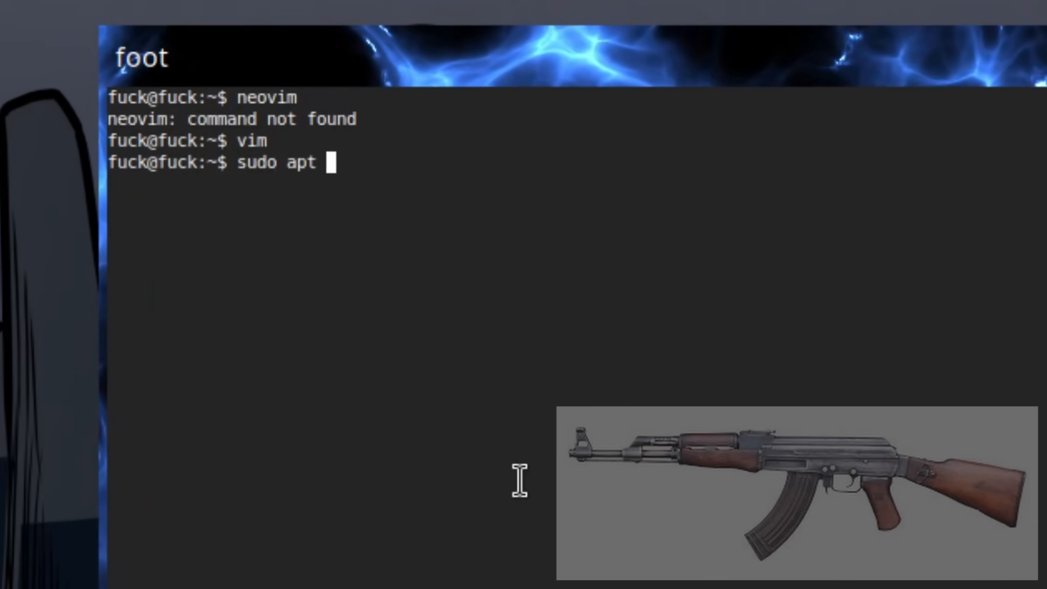
text(install cowsay)
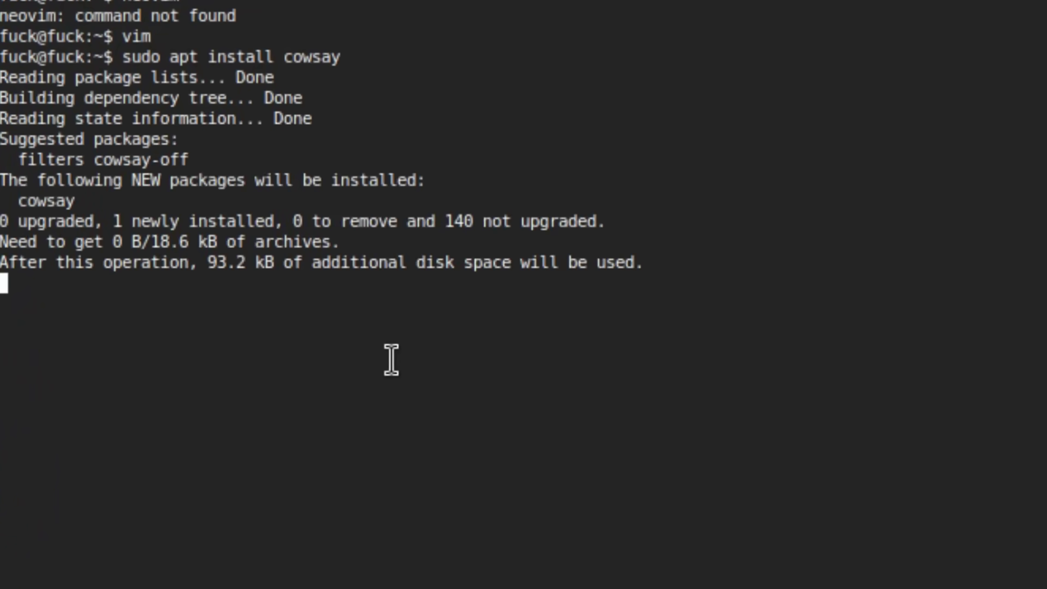
Run 'sudo apt install cowsay' and confirm the installation.
key(Return)
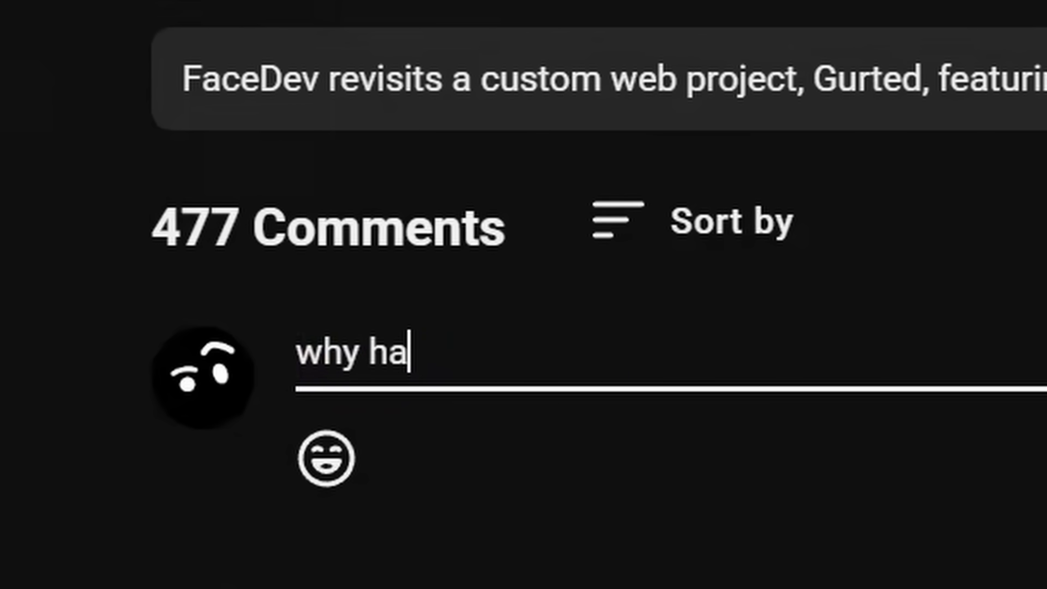
Draft the comment 'why hate linux :((' under the video.
text(te linux :(()
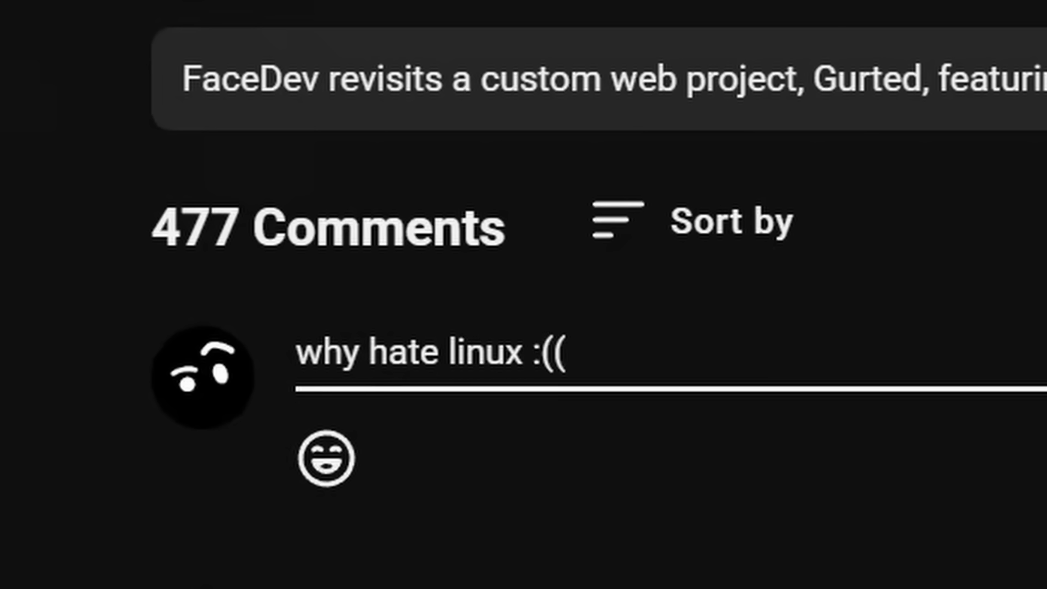
scroll(down, 3)
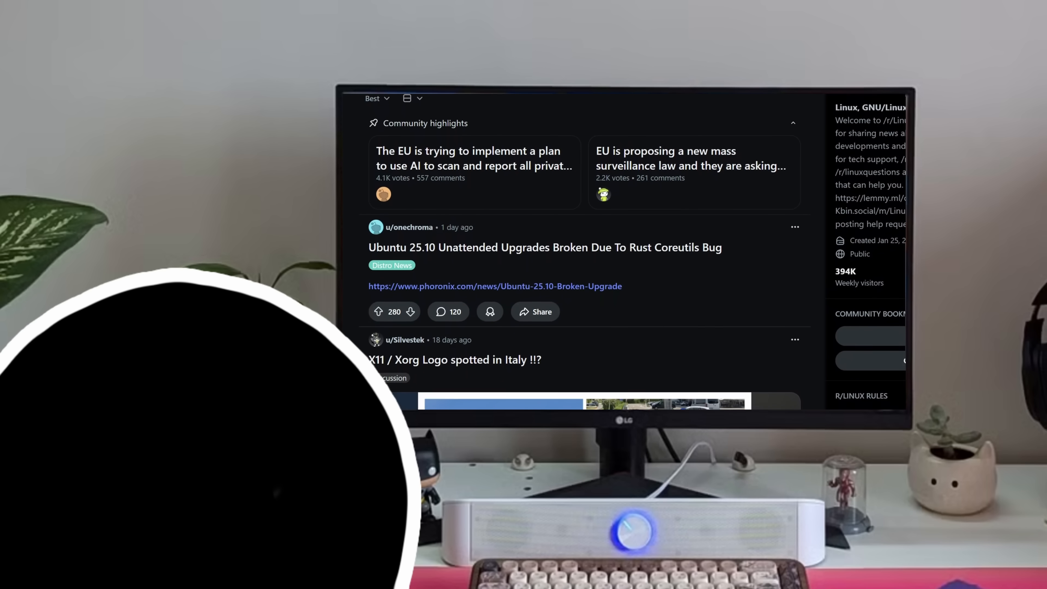
scroll(down, 3)
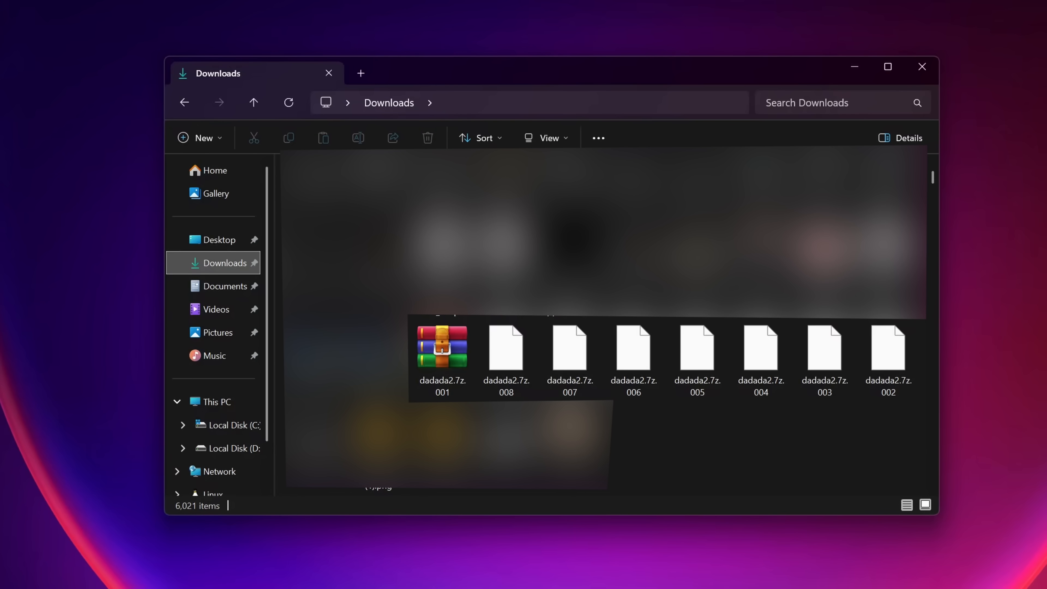
Open dadada2.7z.001 from Downloads in WinRAR to view the disc image inside.
double_click(441, 345)
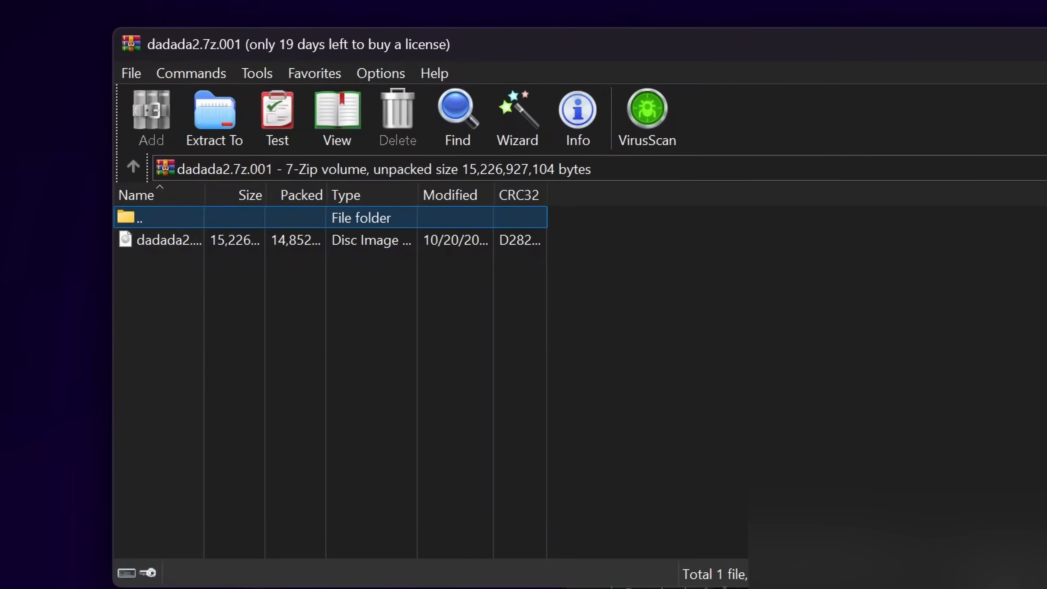